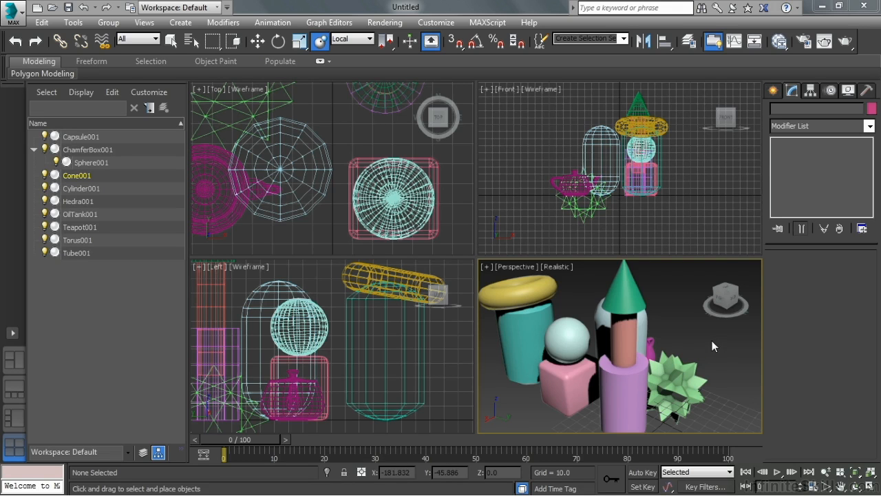
pyautogui.moveTo(710, 347)
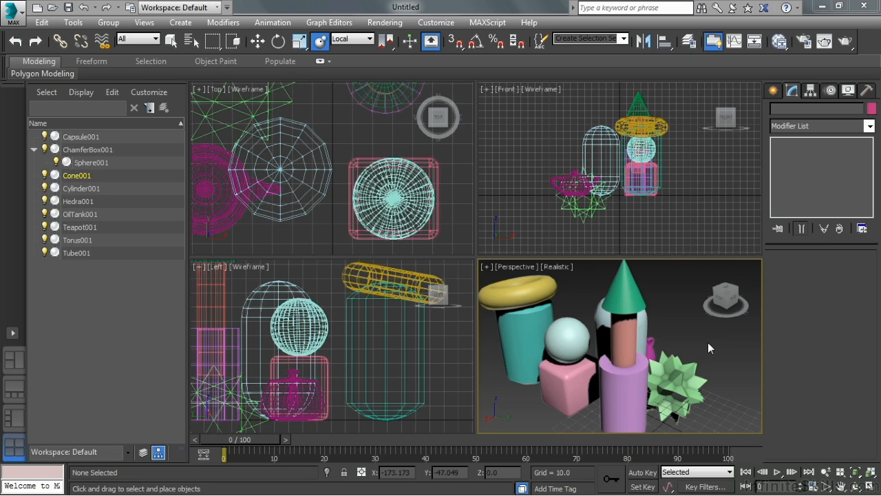
pyautogui.moveTo(713, 347)
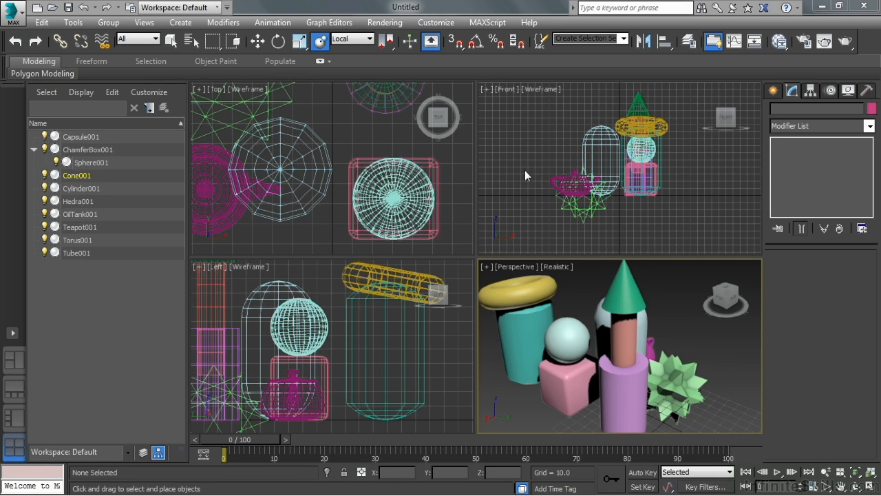
# Cycle the transform toolbar through Select Object, Rotate and Place modes
pyautogui.click(173, 41)
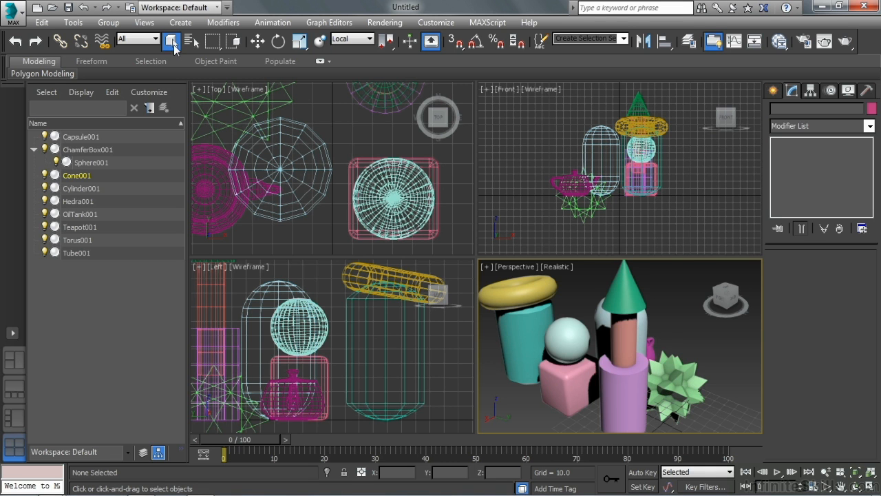
pyautogui.moveTo(268, 61)
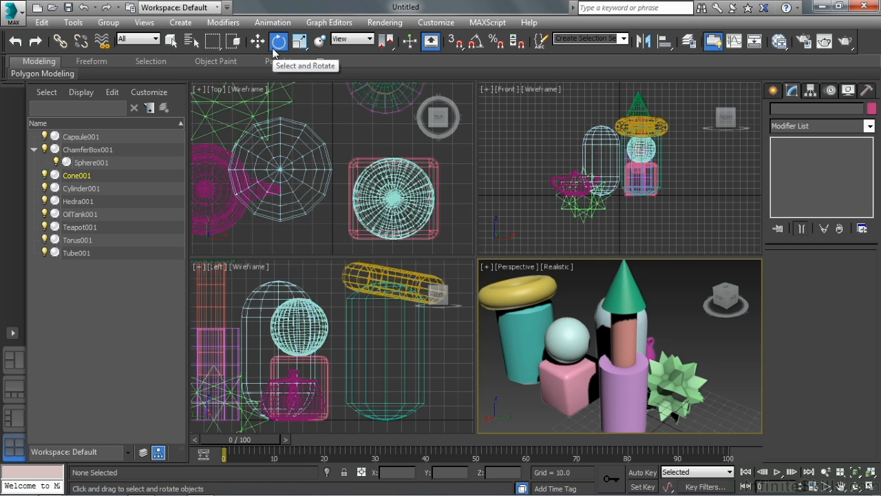
pyautogui.click(298, 41)
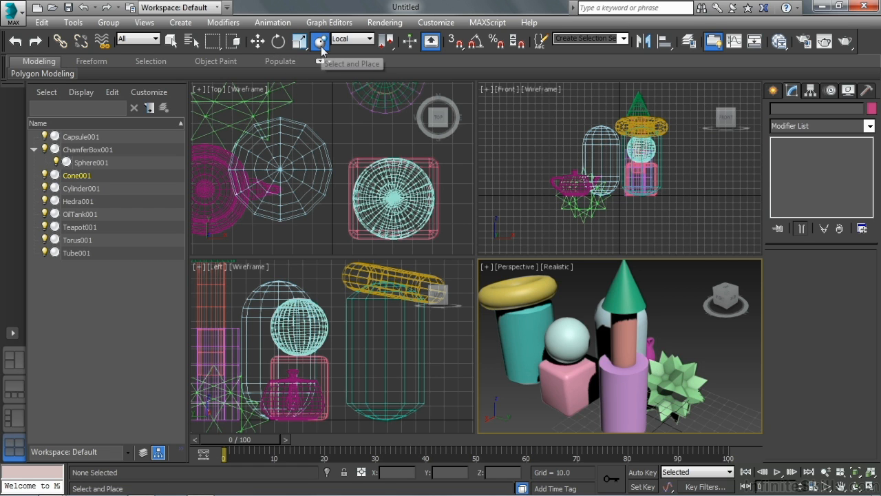
pyautogui.click(319, 41)
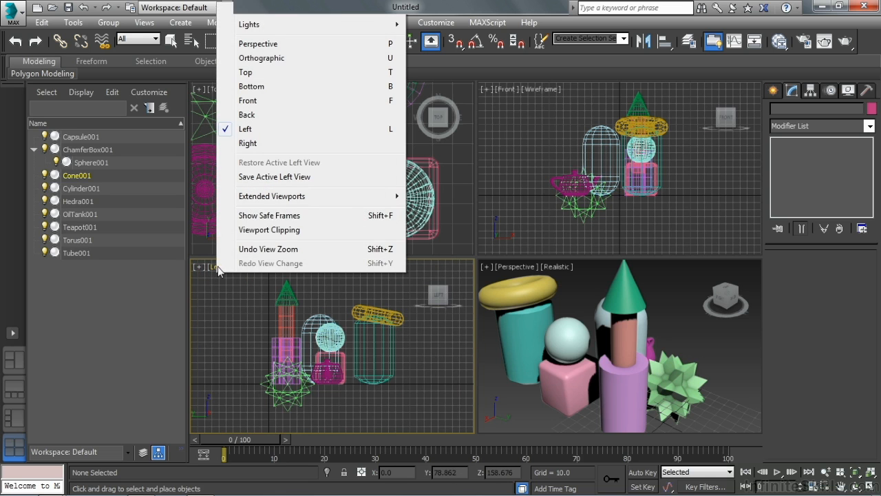
pyautogui.moveTo(267, 110)
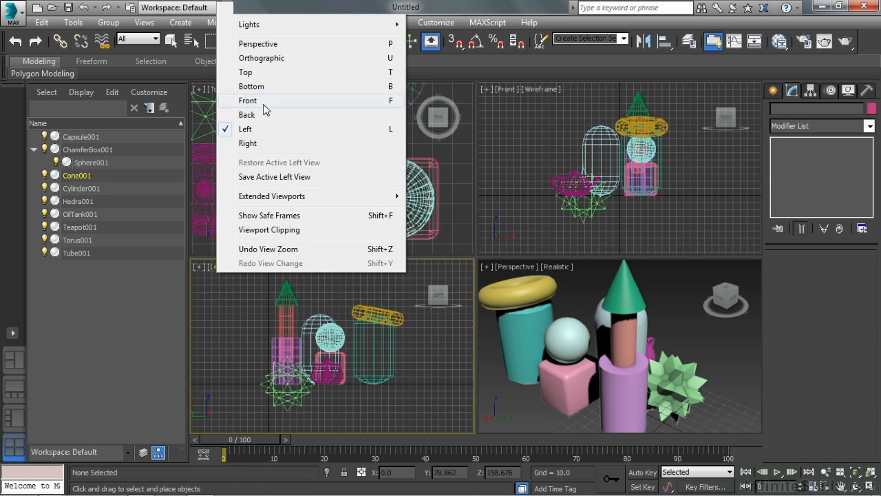
pyautogui.moveTo(529, 150)
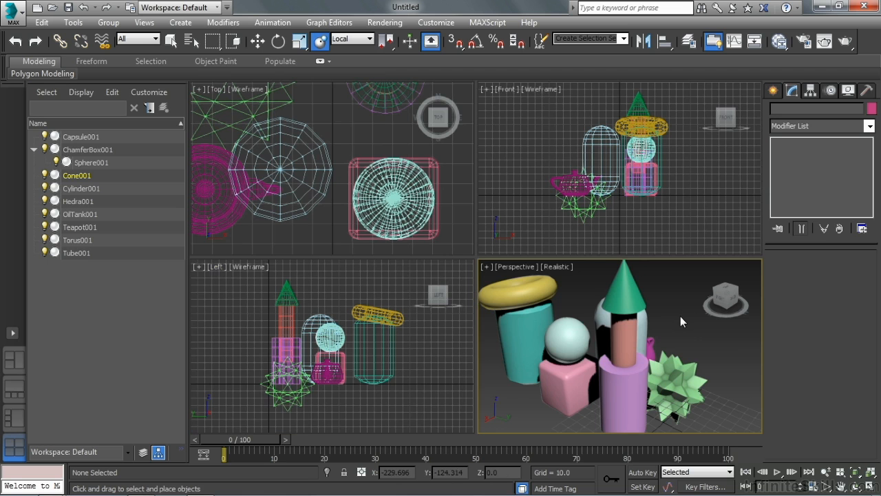
# Maximize the perspective viewport with Alt+W, select Cone001 and switch it to Move
pyautogui.press('alt+w')
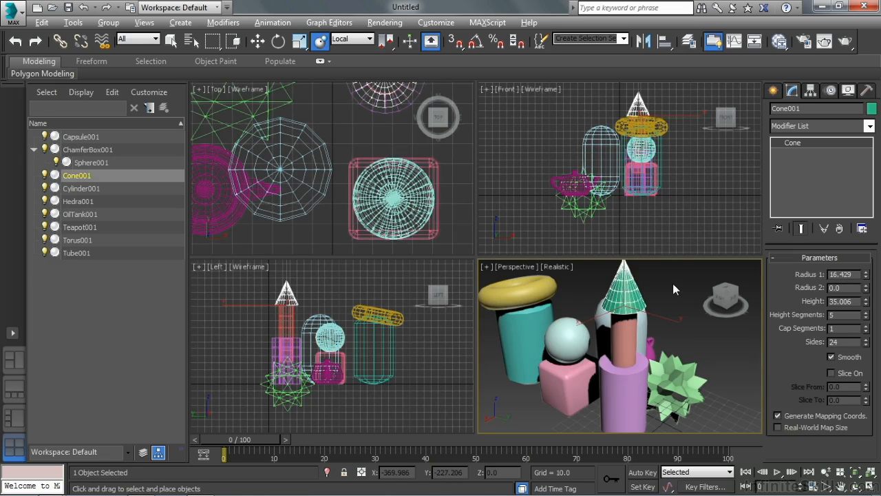
pyautogui.click(77, 240)
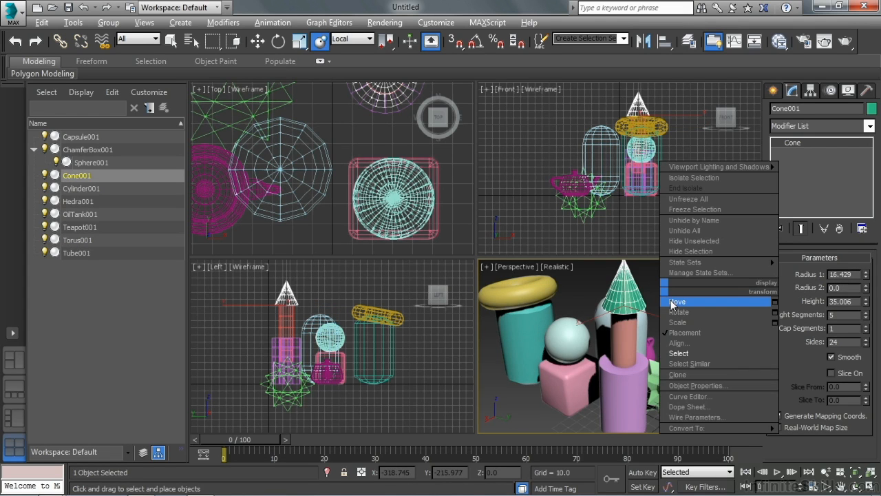
pyautogui.click(677, 301)
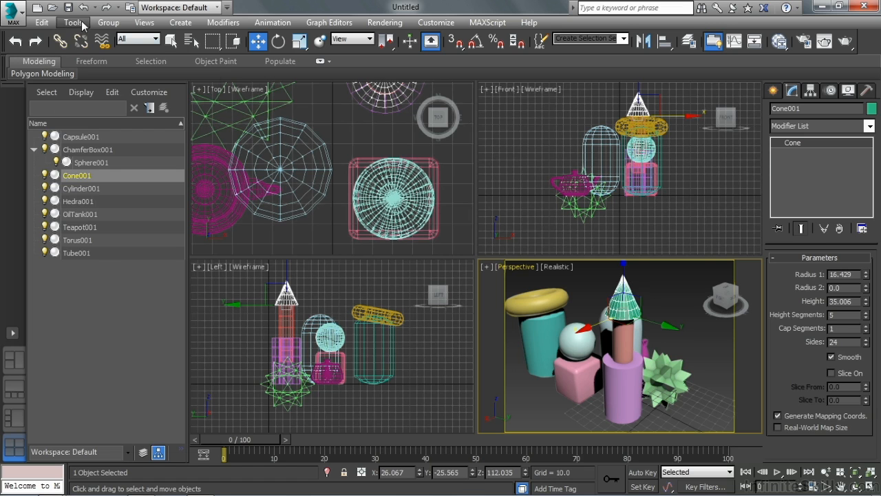
pyautogui.click(73, 22)
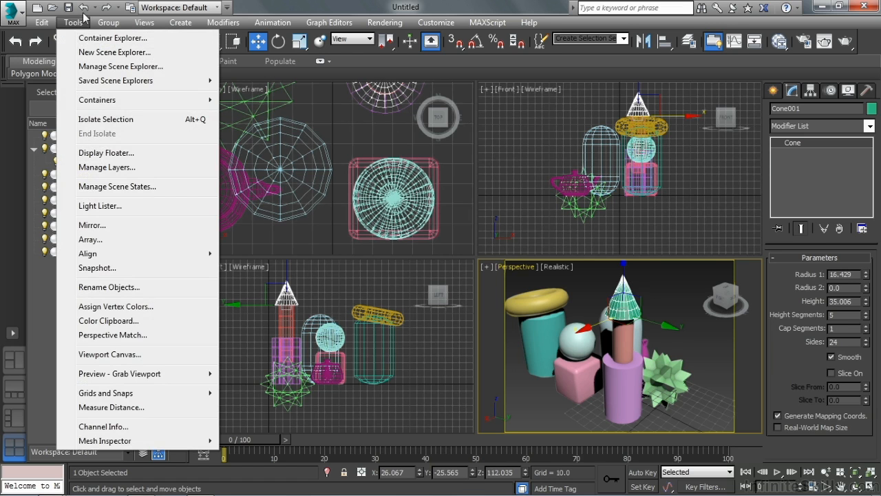
pyautogui.click(41, 22)
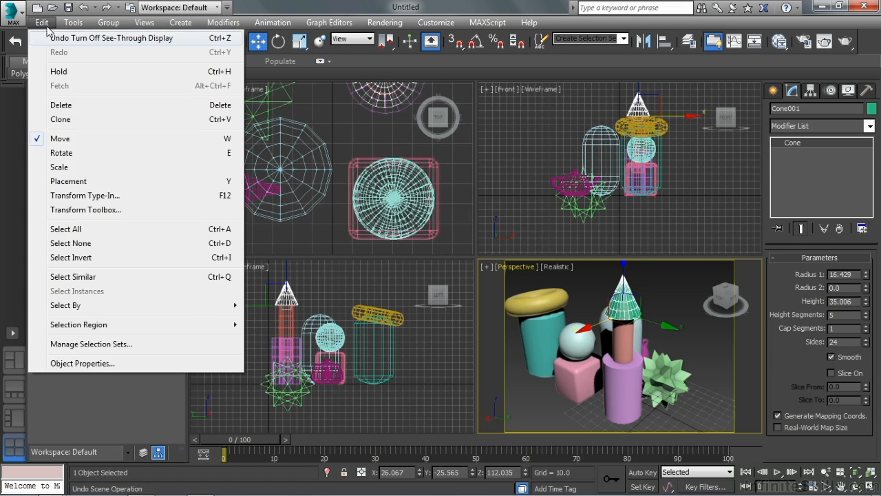
pyautogui.moveTo(74, 210)
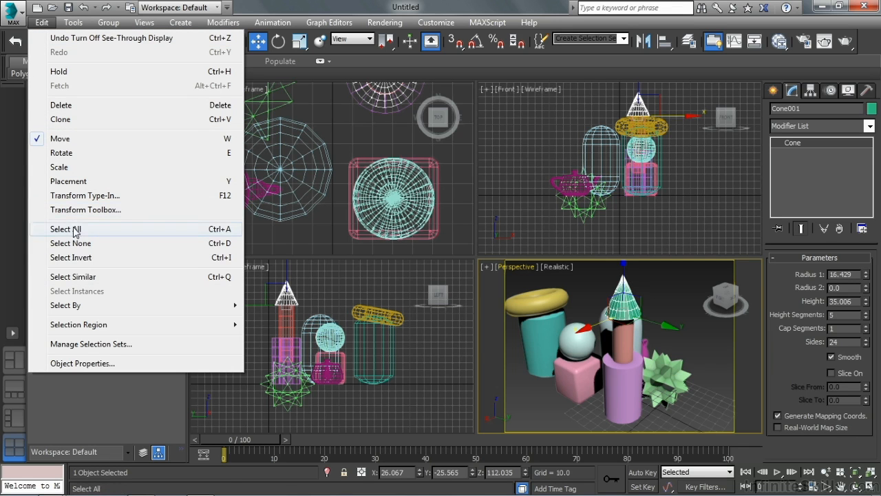
pyautogui.moveTo(70, 257)
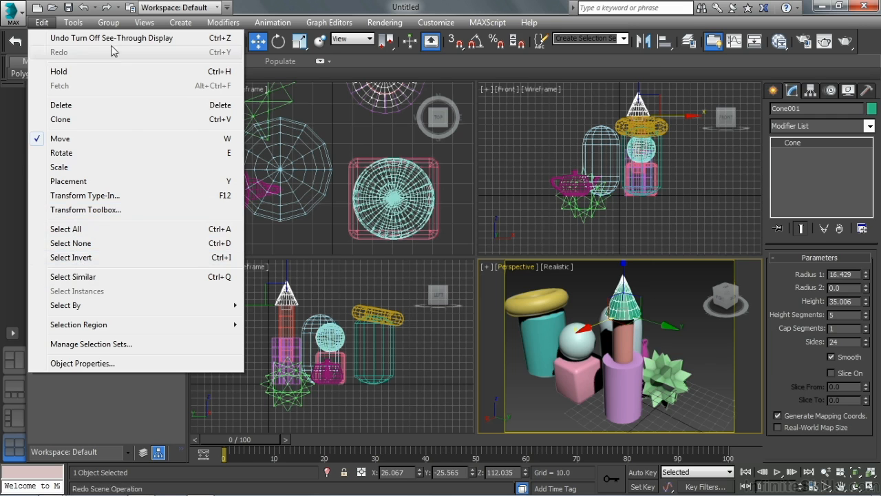
pyautogui.click(143, 22)
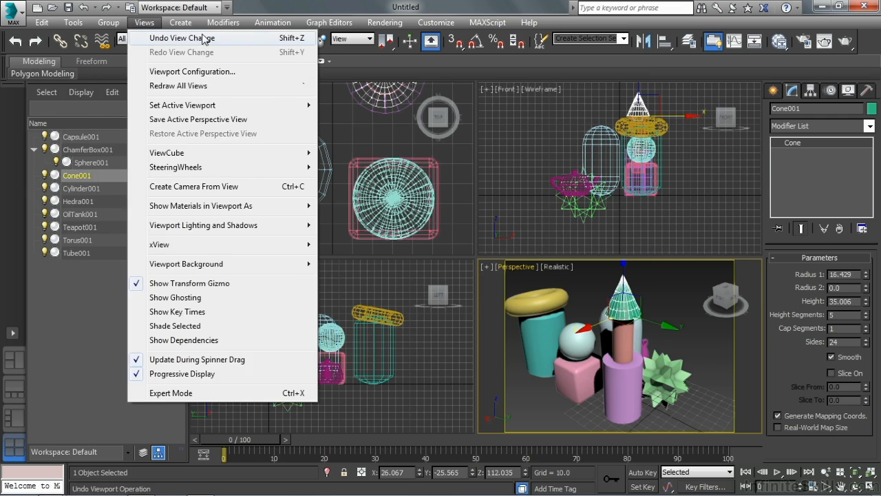
pyautogui.click(300, 41)
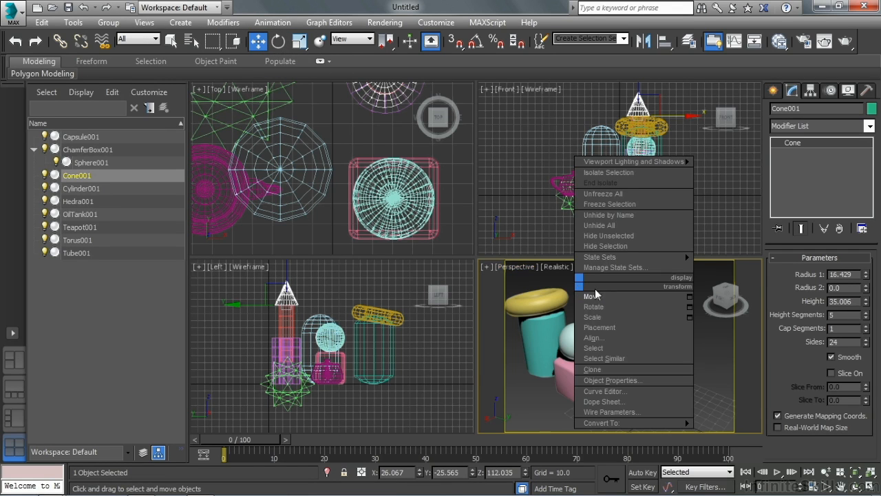
pyautogui.moveTo(617, 316)
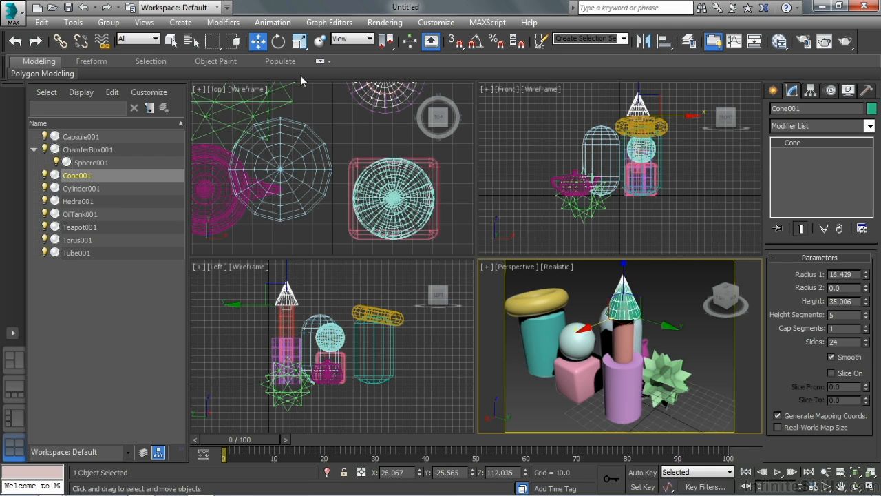
pyautogui.moveTo(306, 100)
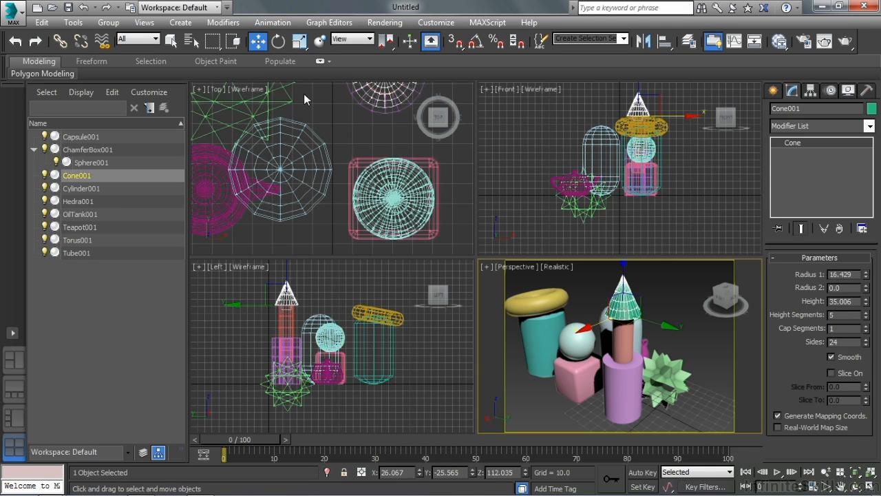
pyautogui.moveTo(305, 97)
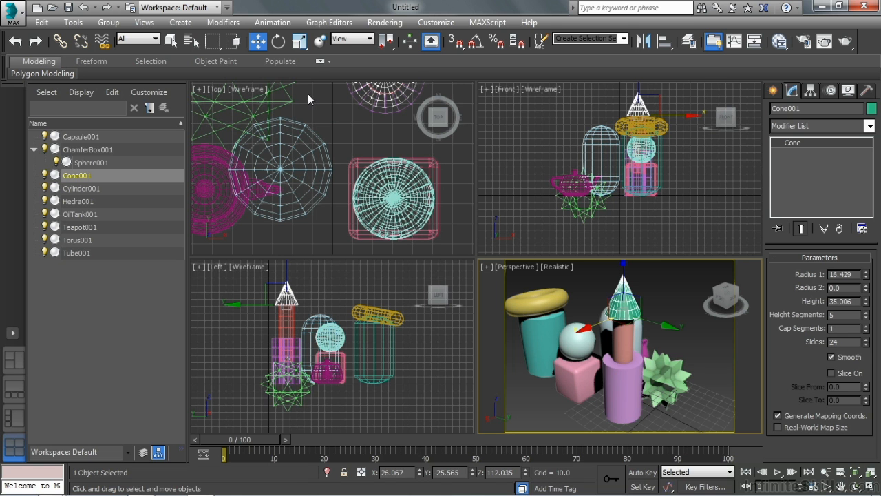
pyautogui.click(272, 22)
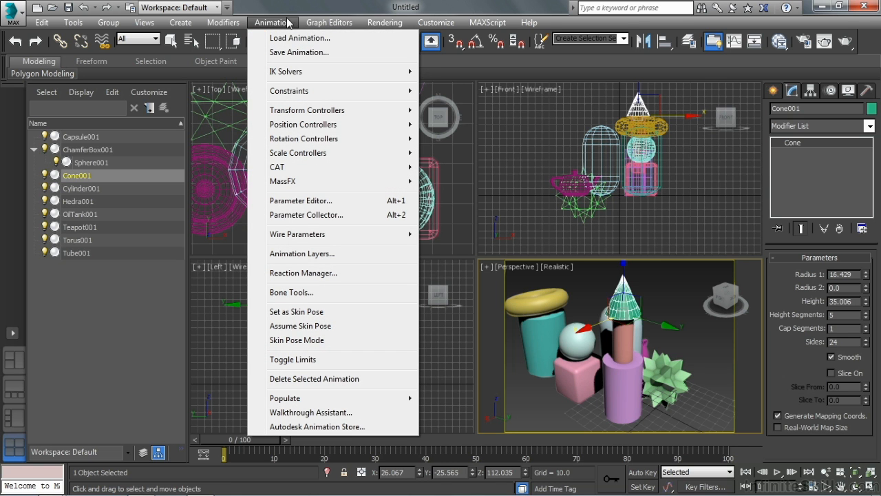
pyautogui.click(329, 22)
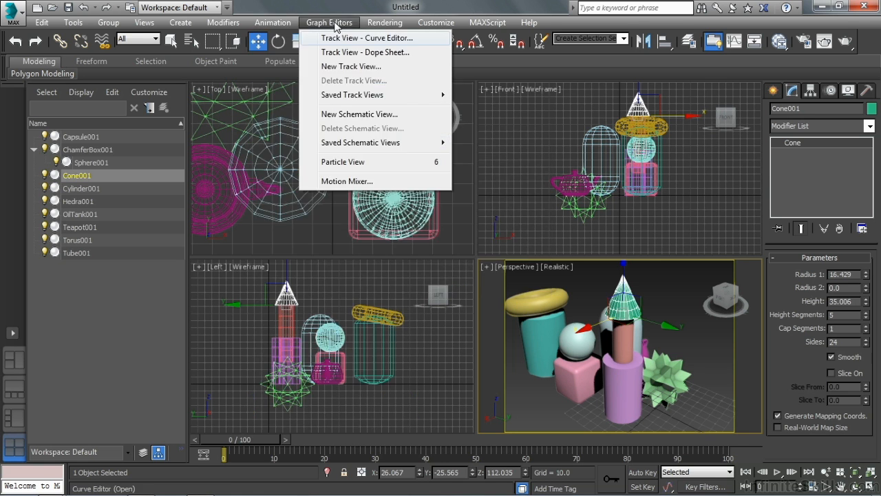
pyautogui.click(385, 22)
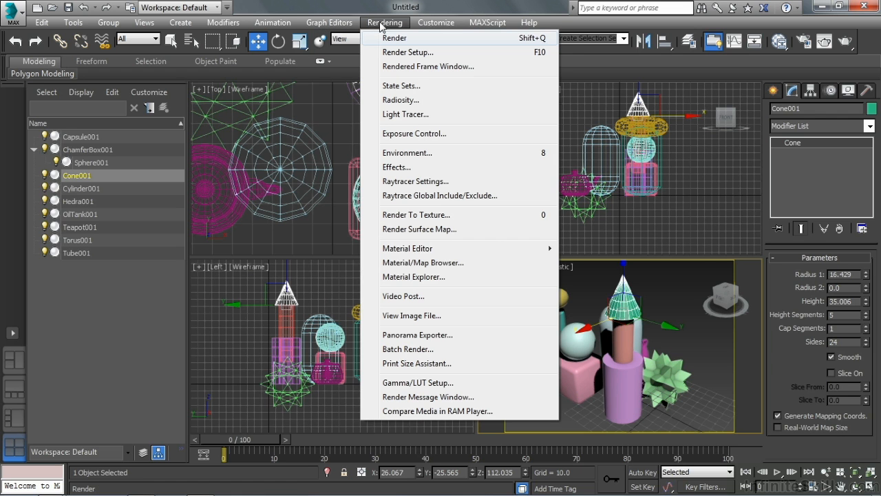